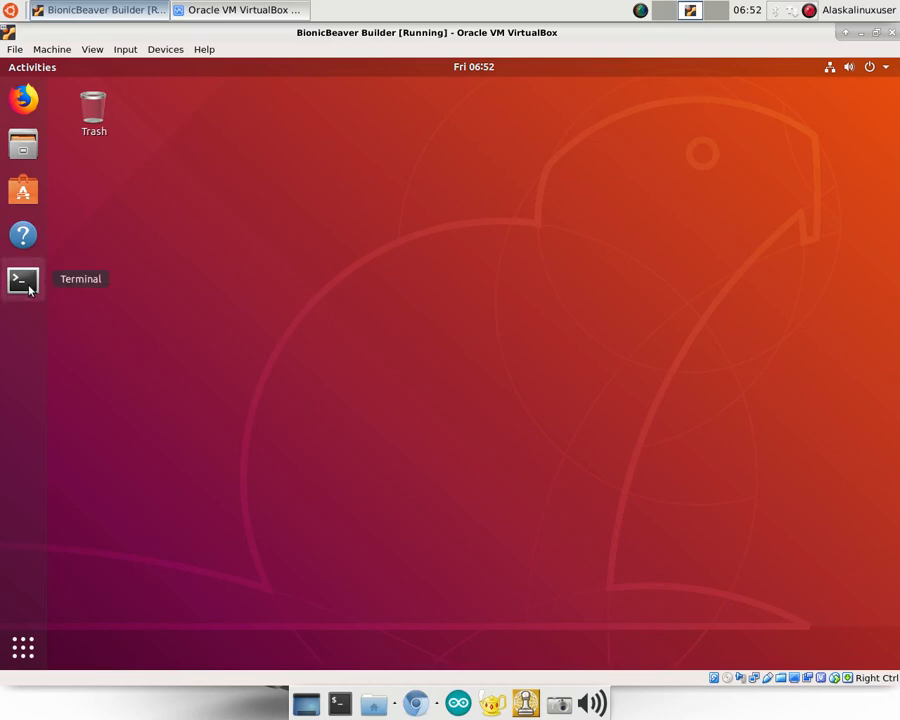
Launch a Terminal window from the Ubuntu dock.
left_click(22, 280)
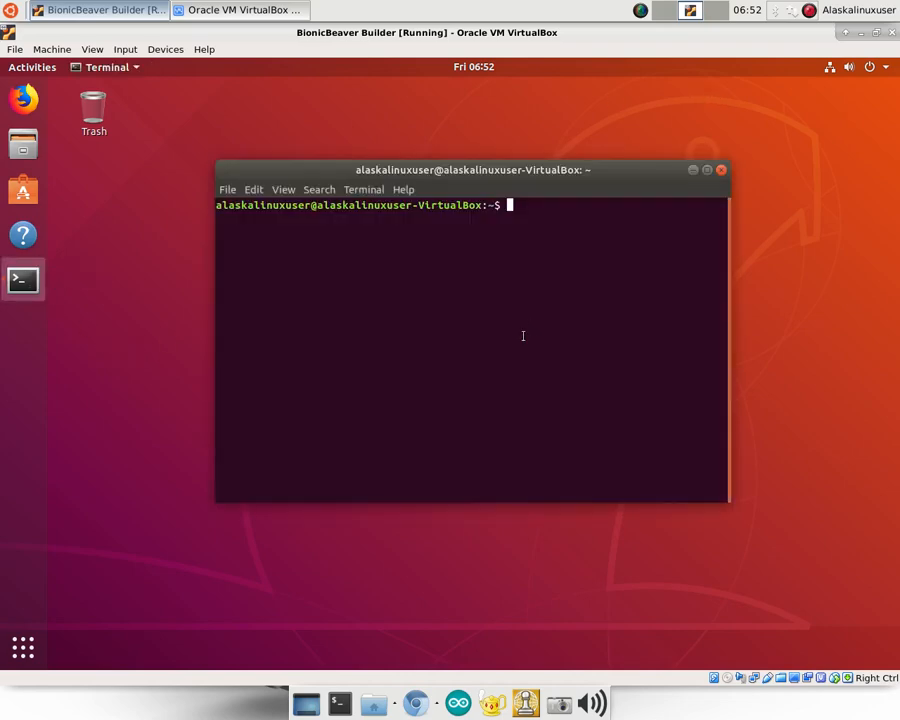
mouse_move(504, 348)
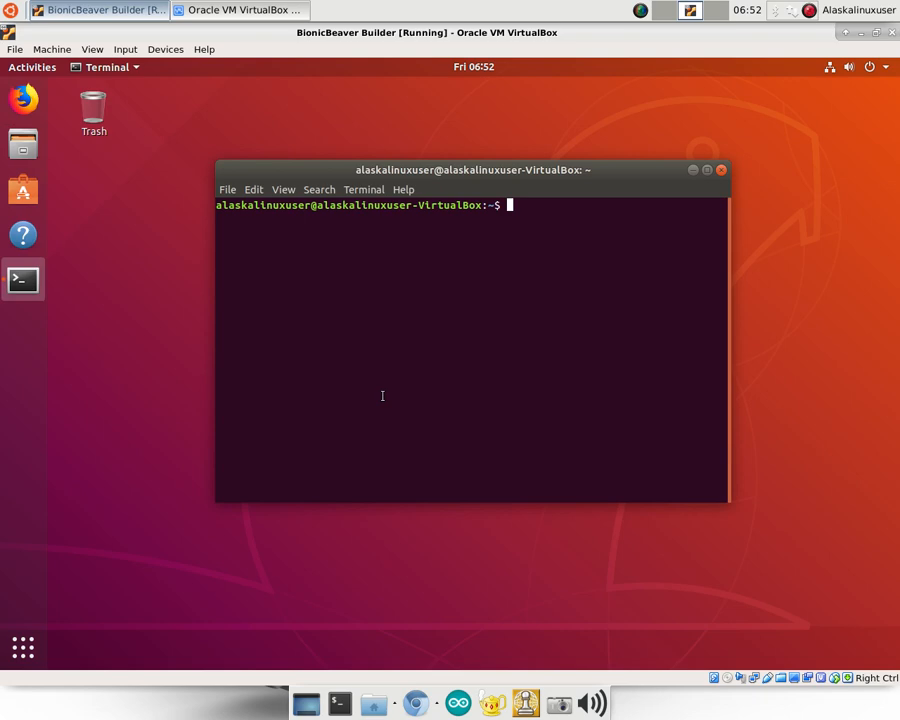
Switch to root with sudo su and run aptitude searches for android and android-tools packages.
type("sudo su")
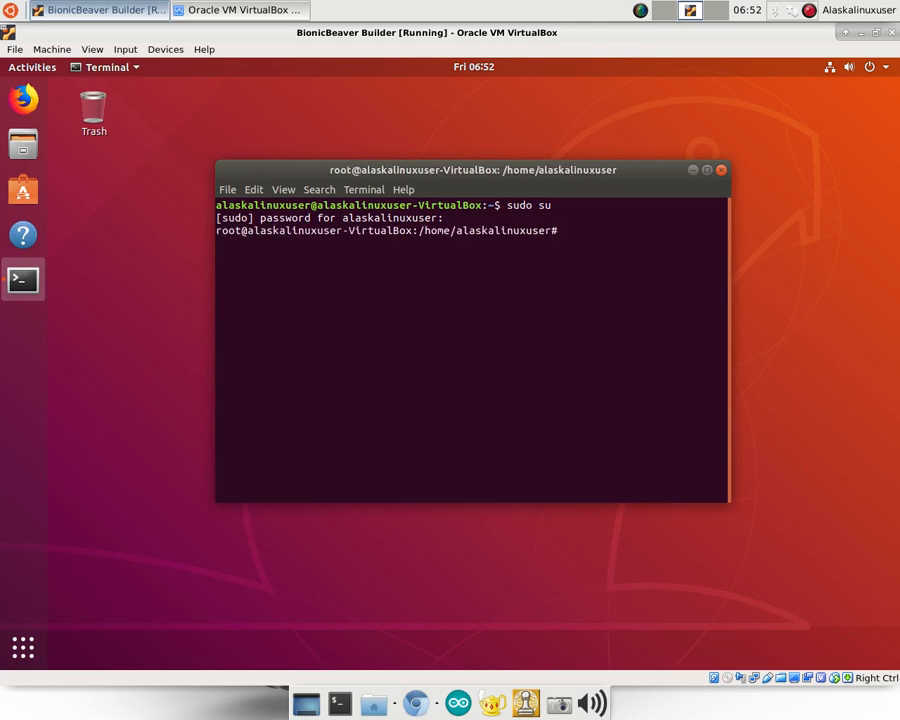
type("aptitude")
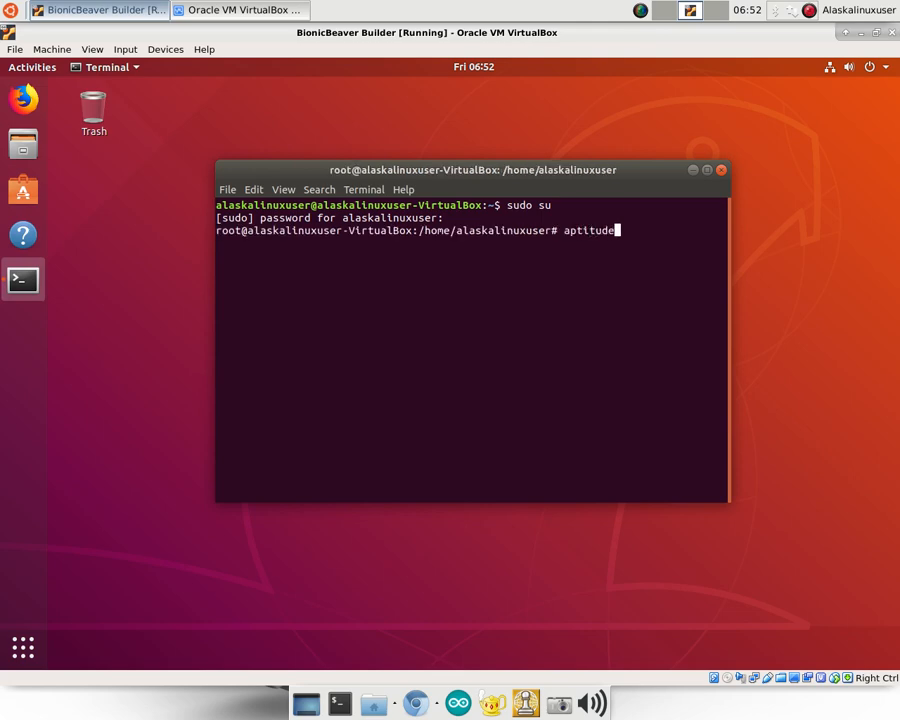
type("search")
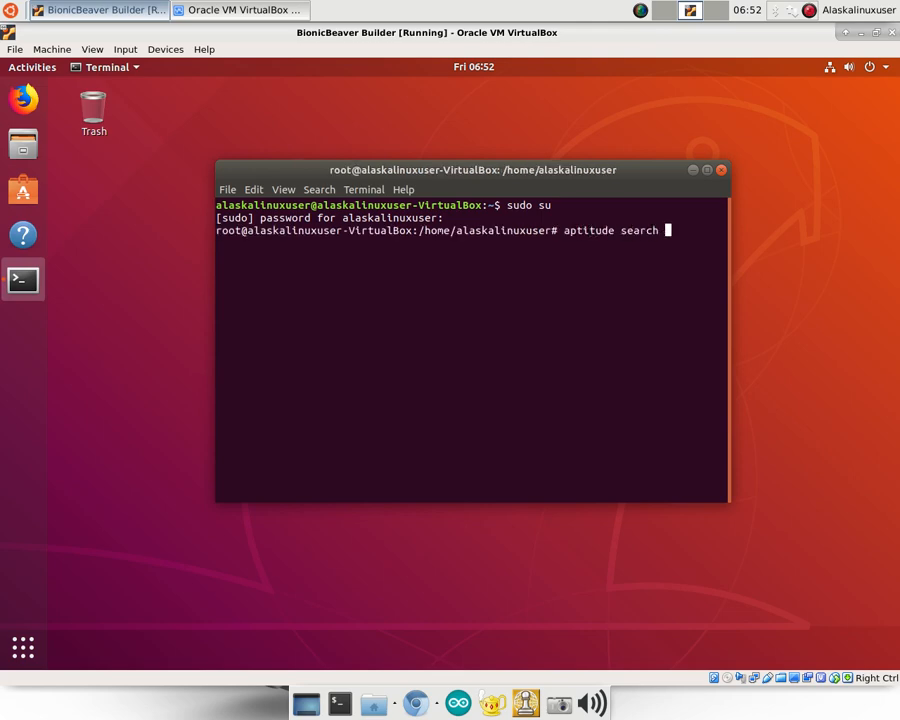
type("androi")
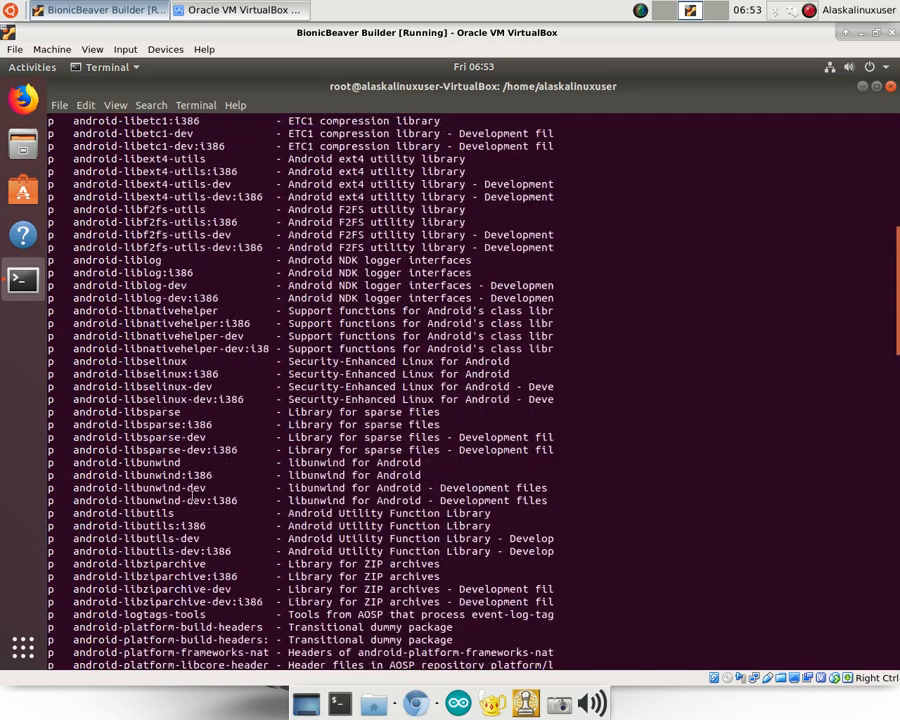
scroll("down", 3)
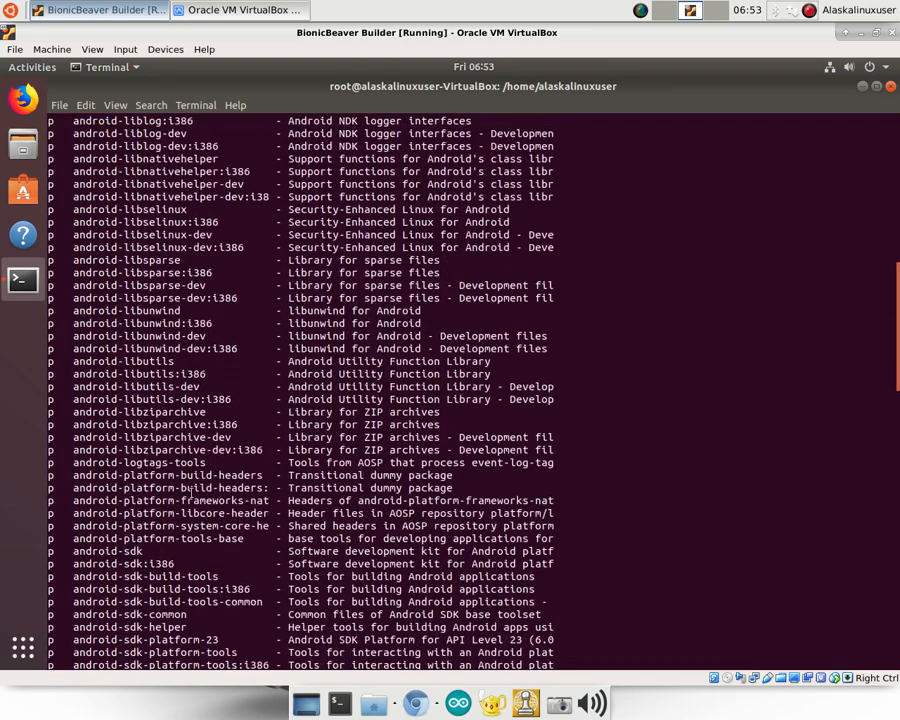
scroll("down", 3)
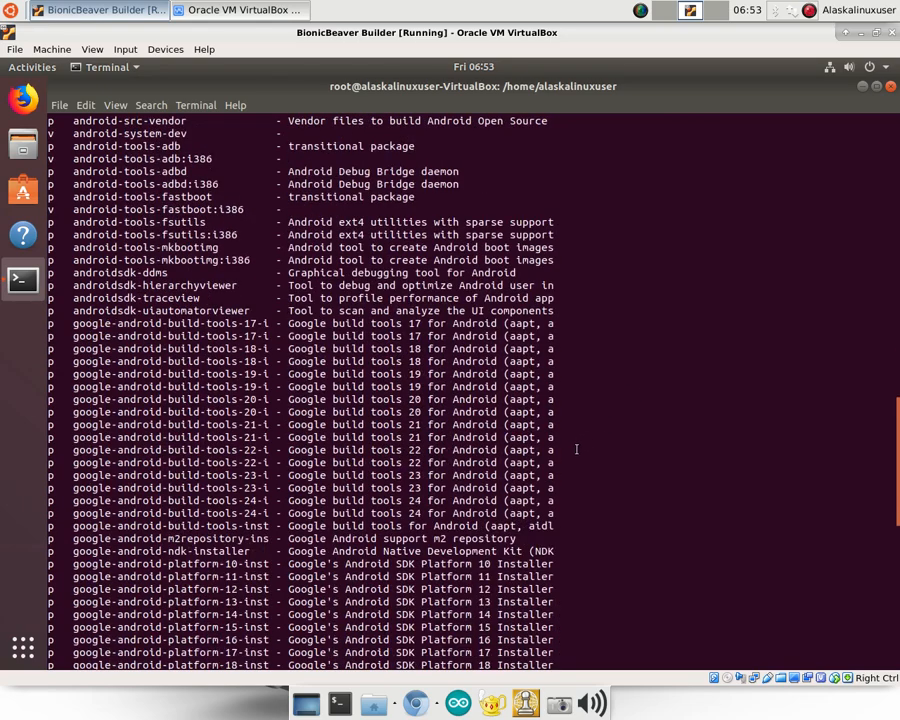
type("aptitude search android-tools")
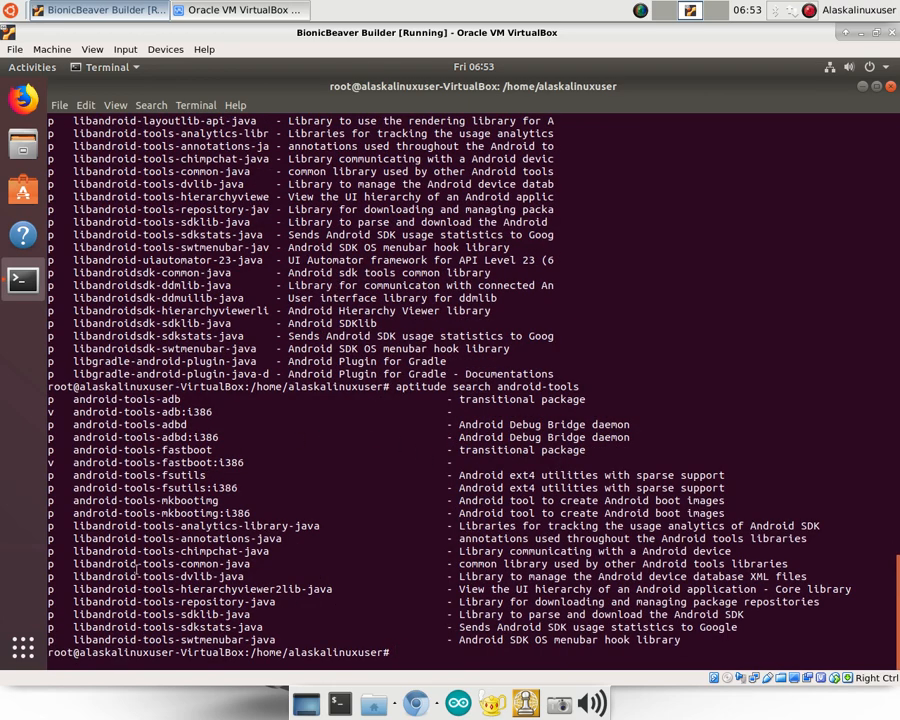
mouse_move(490, 686)
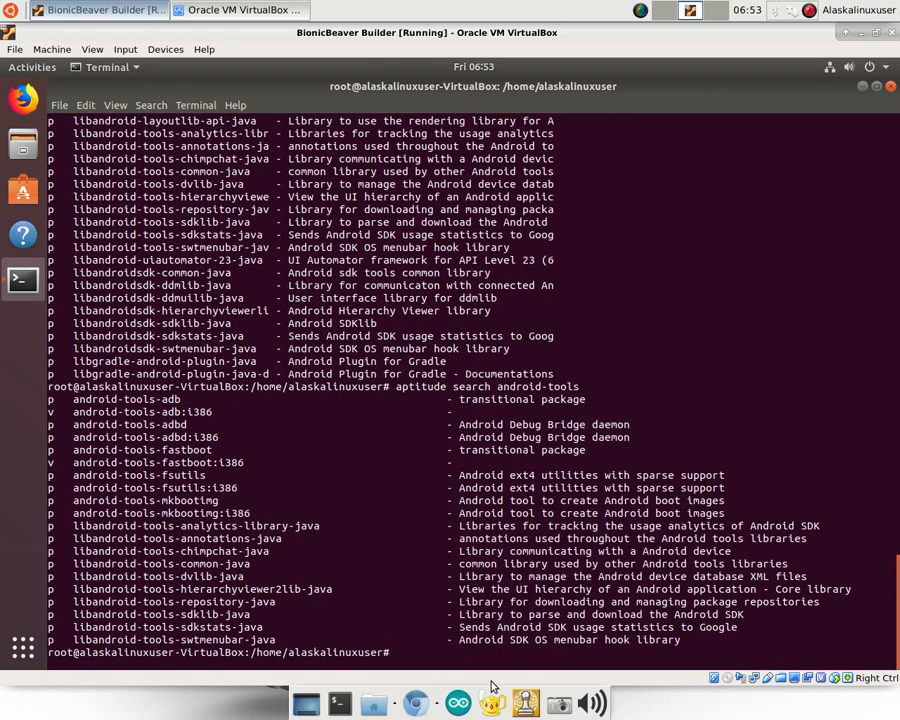
Run apt-get install for android-tools-adb, fastboot, fsutils and mkbootimg packages.
type("apt-get")
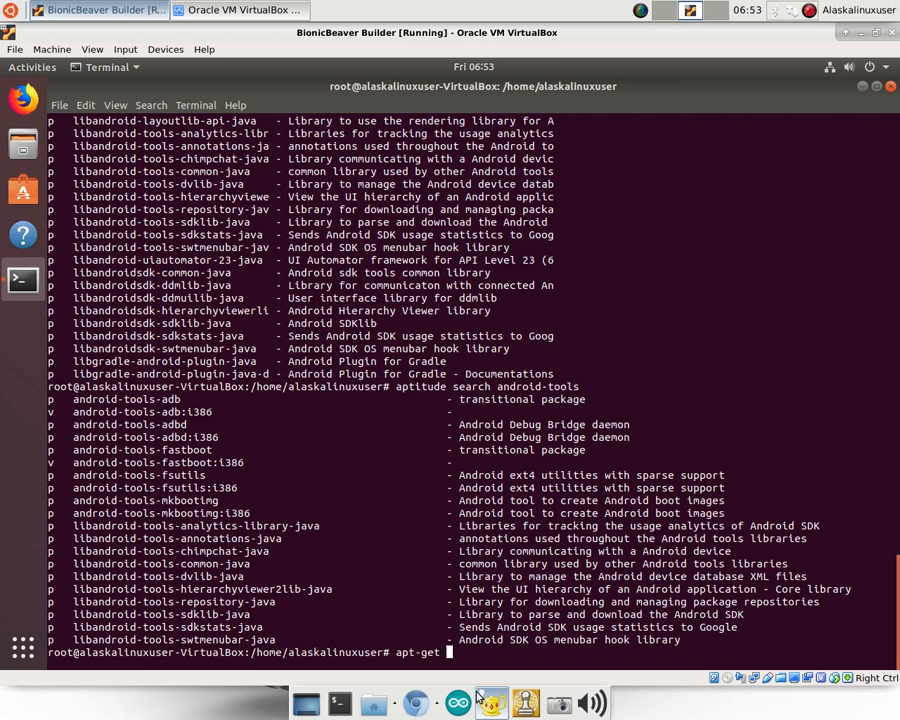
type("install")
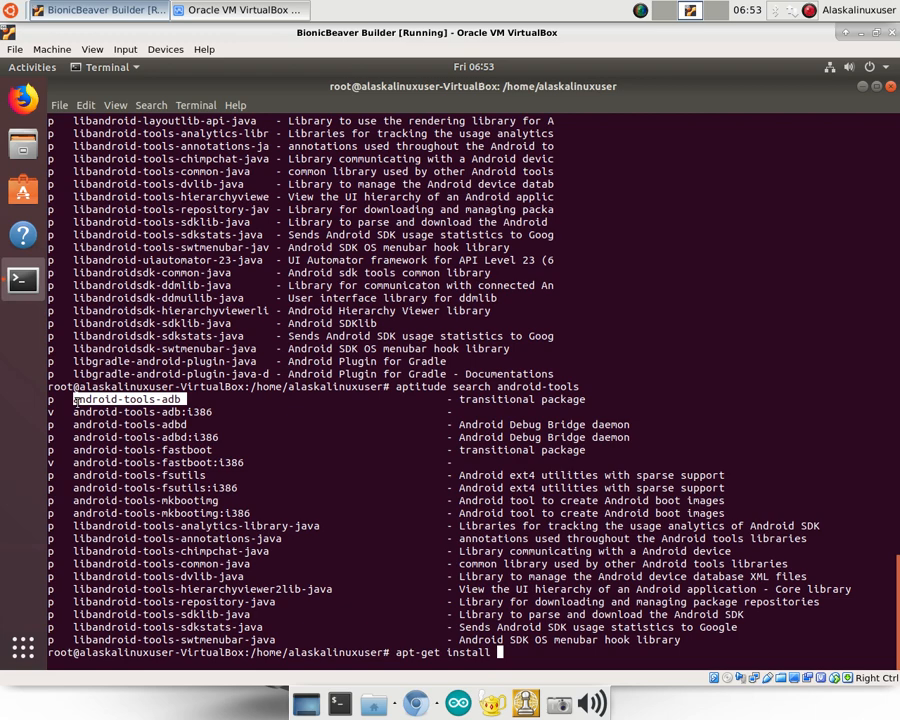
type("android-tools-adb")
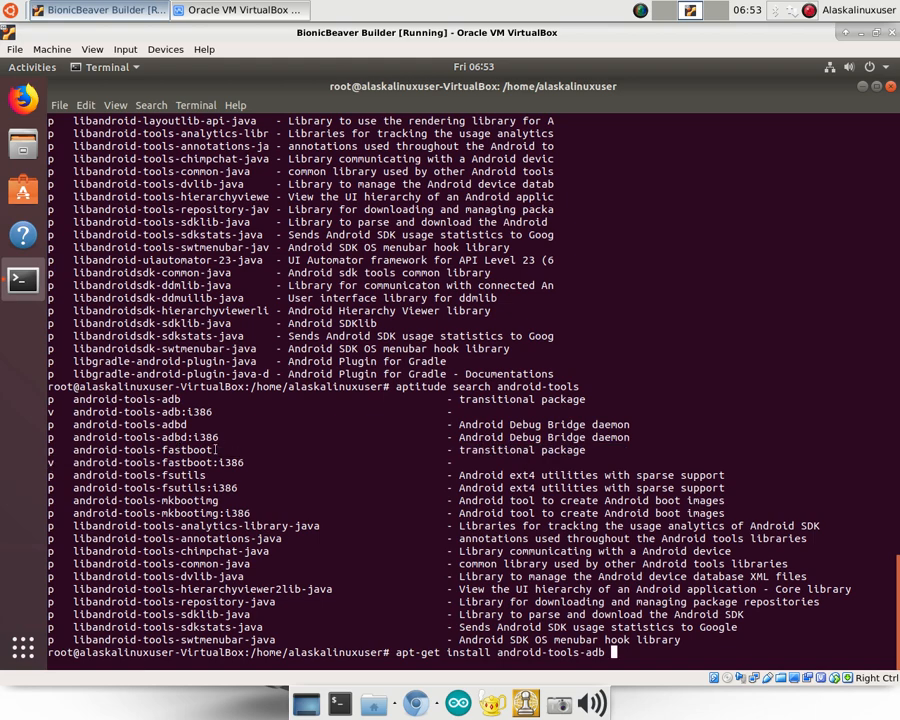
double_click(140, 448)
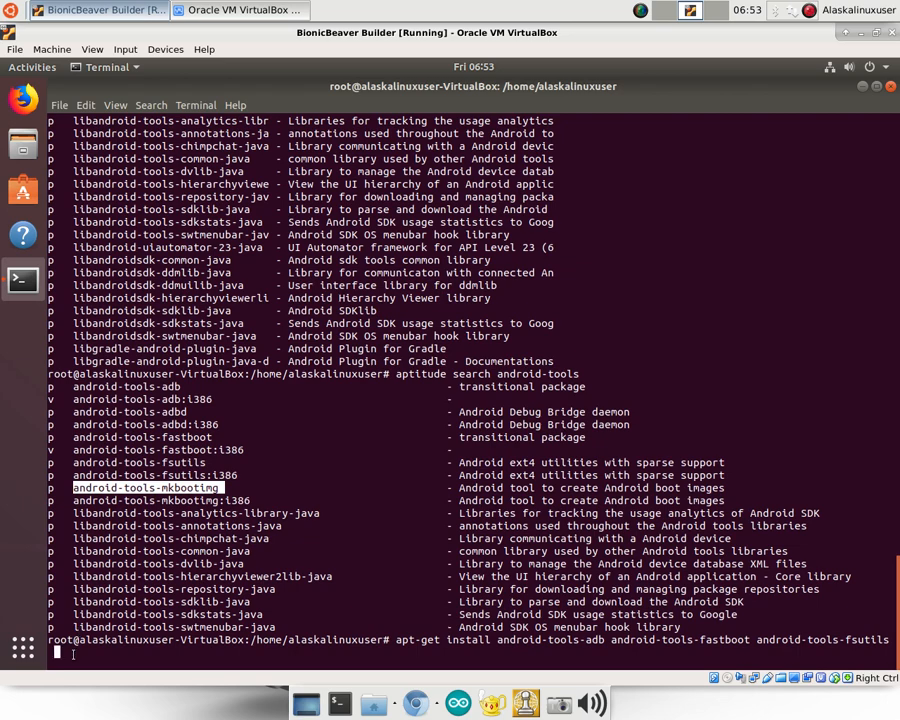
type("android-tools-mkbooting")
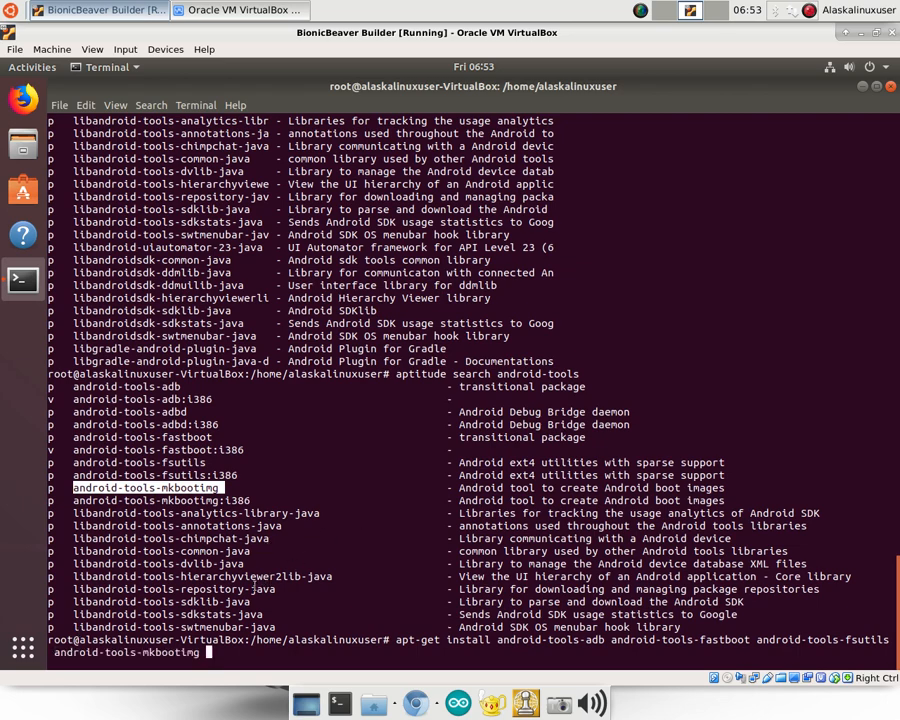
key("Return")
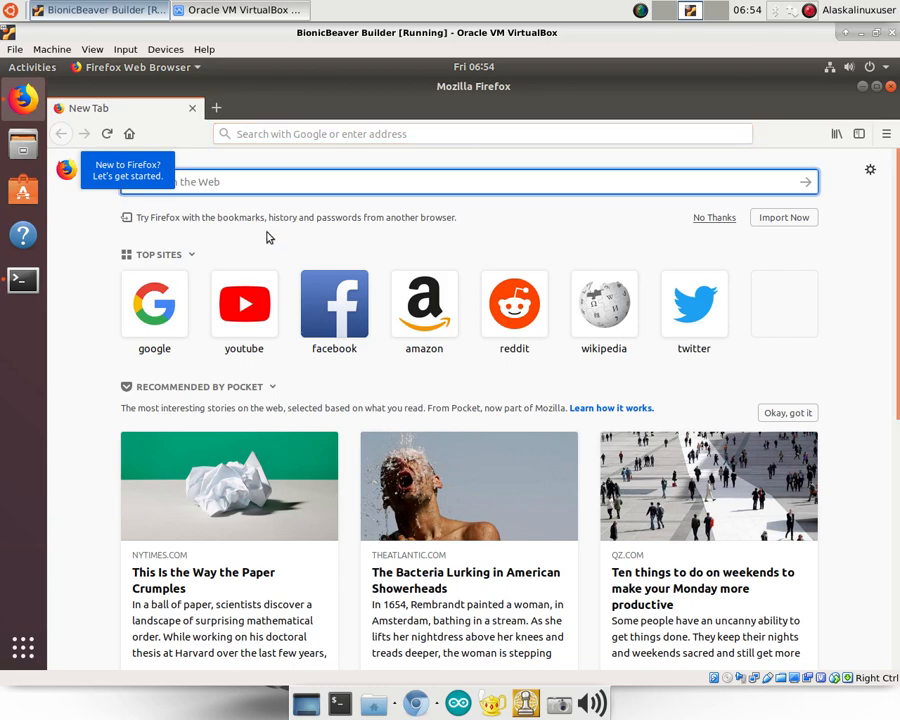
Google 'android open source project establish a build environment' and reach the AOSP Downloading the Source page.
type("d open source project e")
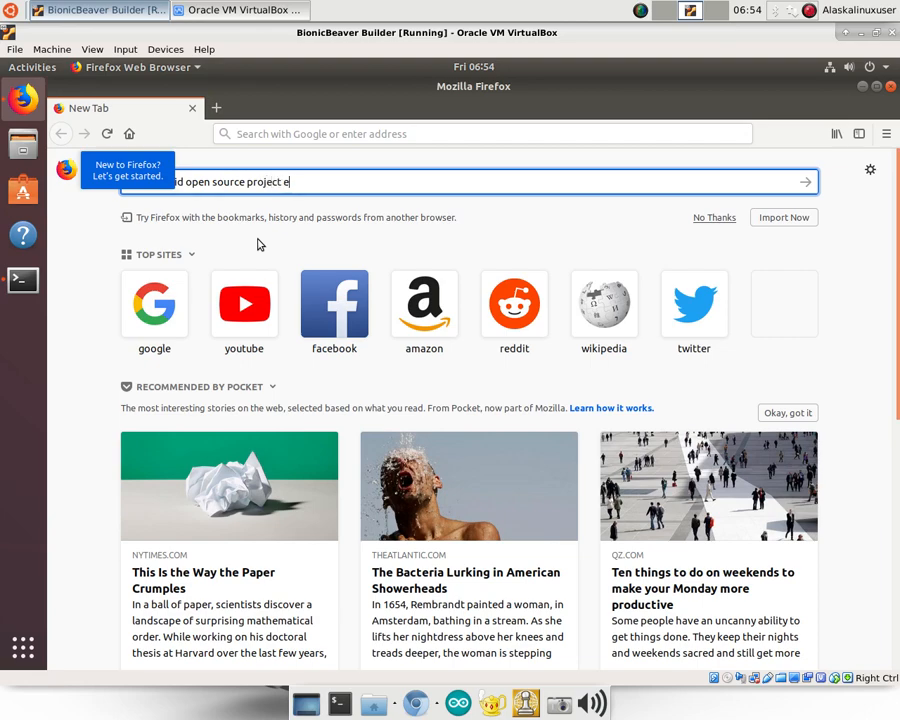
type("stablish")
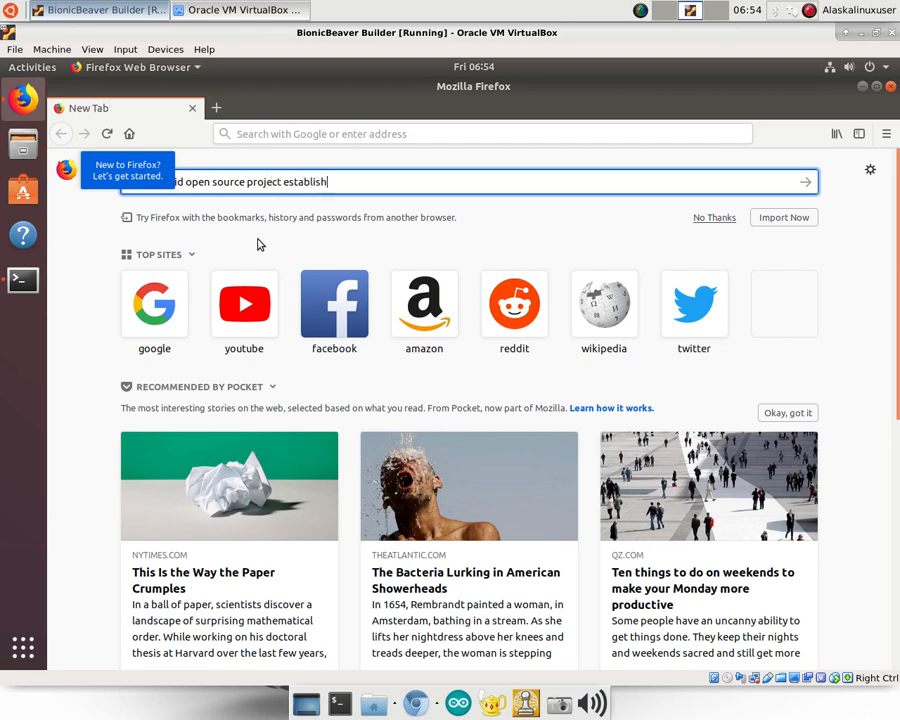
type("a build environment")
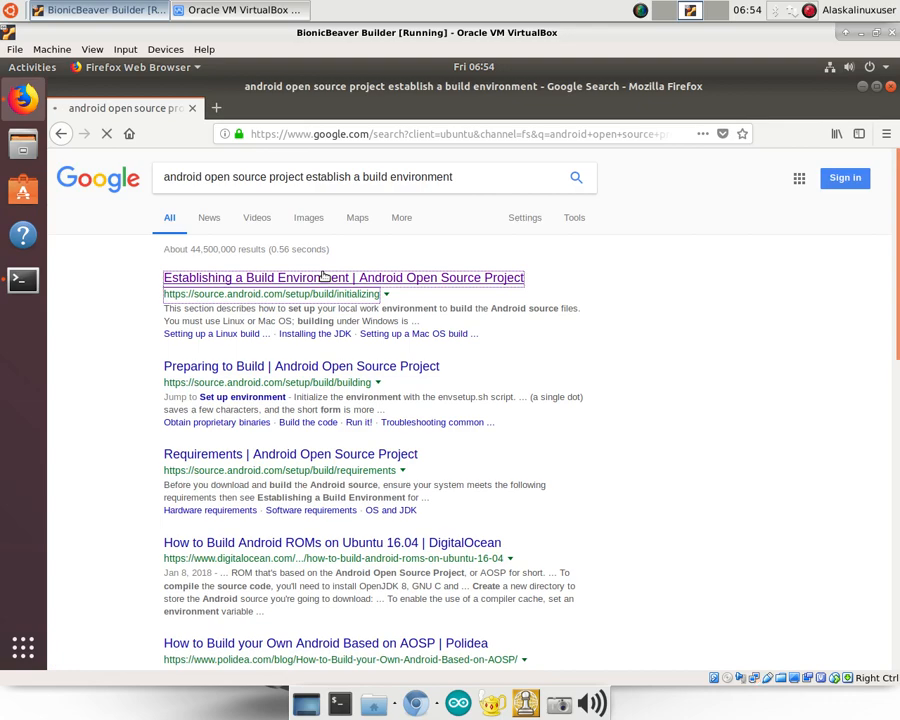
left_click(344, 276)
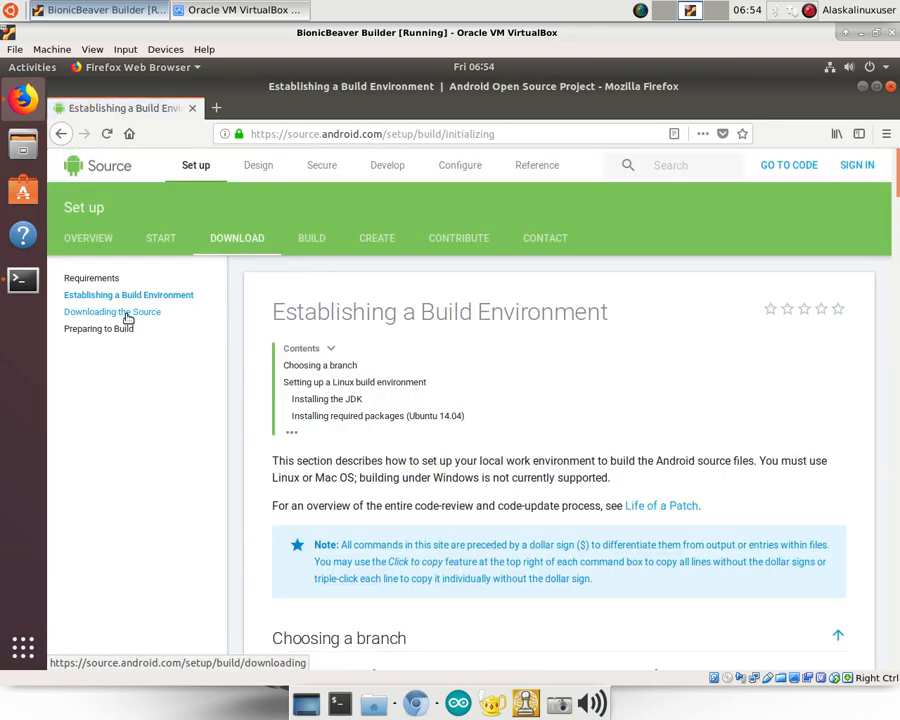
left_click(112, 312)
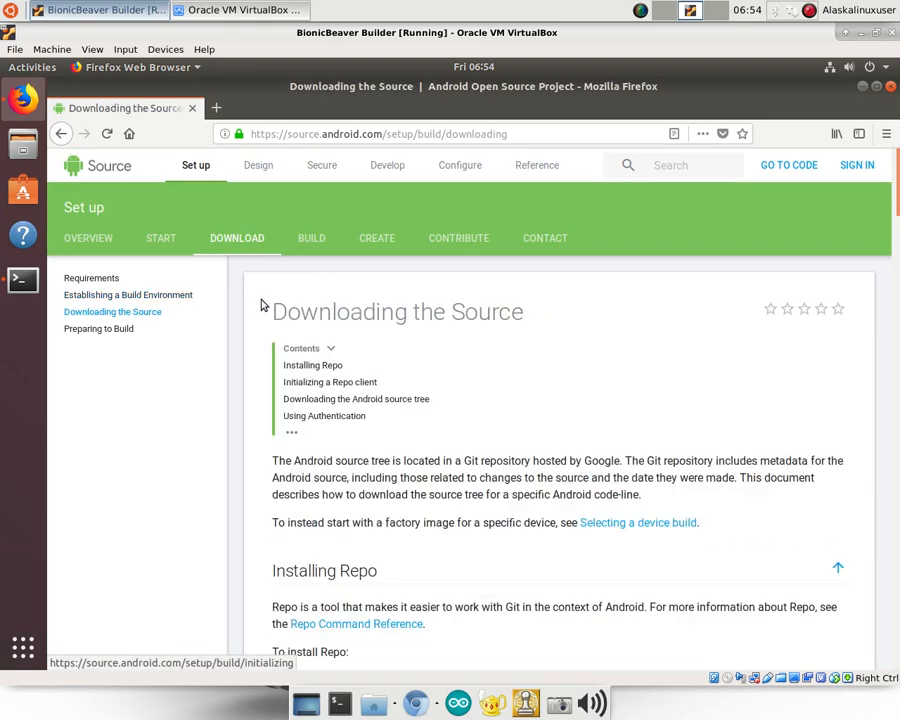
scroll("down", 3)
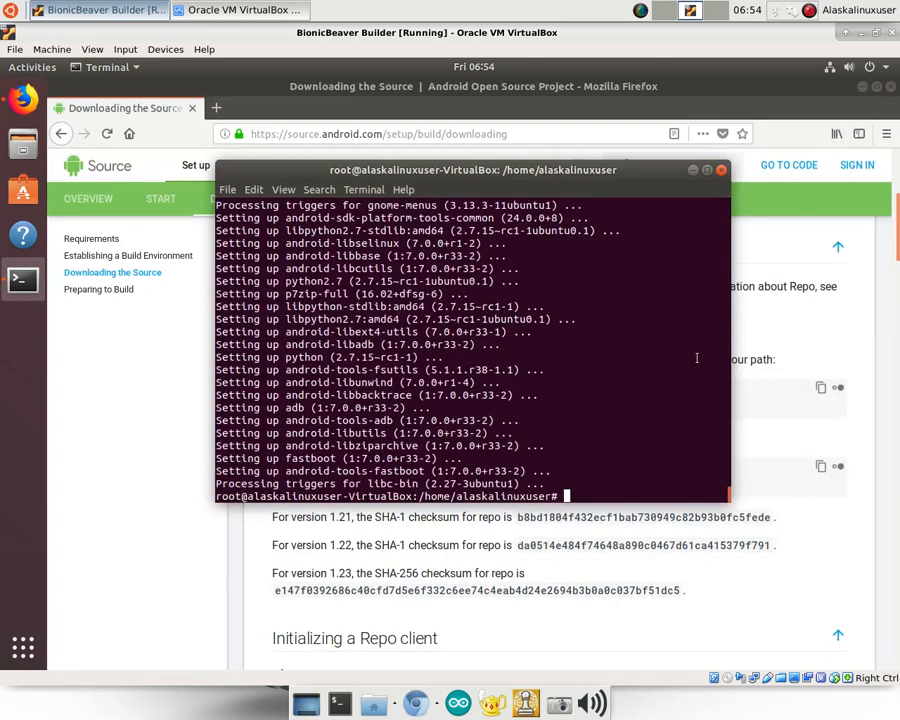
Exit the root shell to return to the regular user prompt.
type("e")
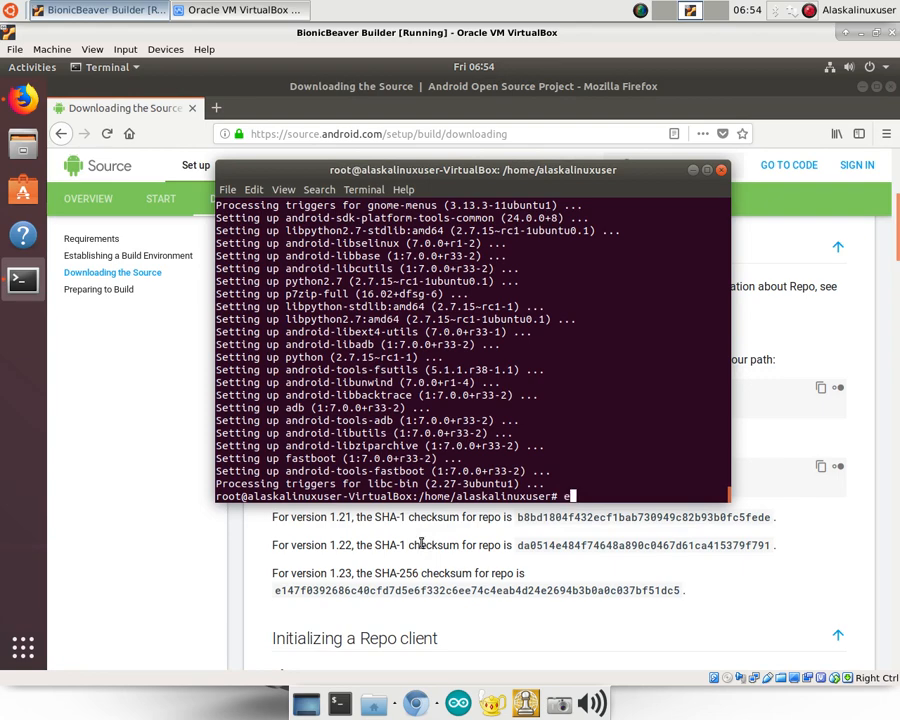
type("exit")
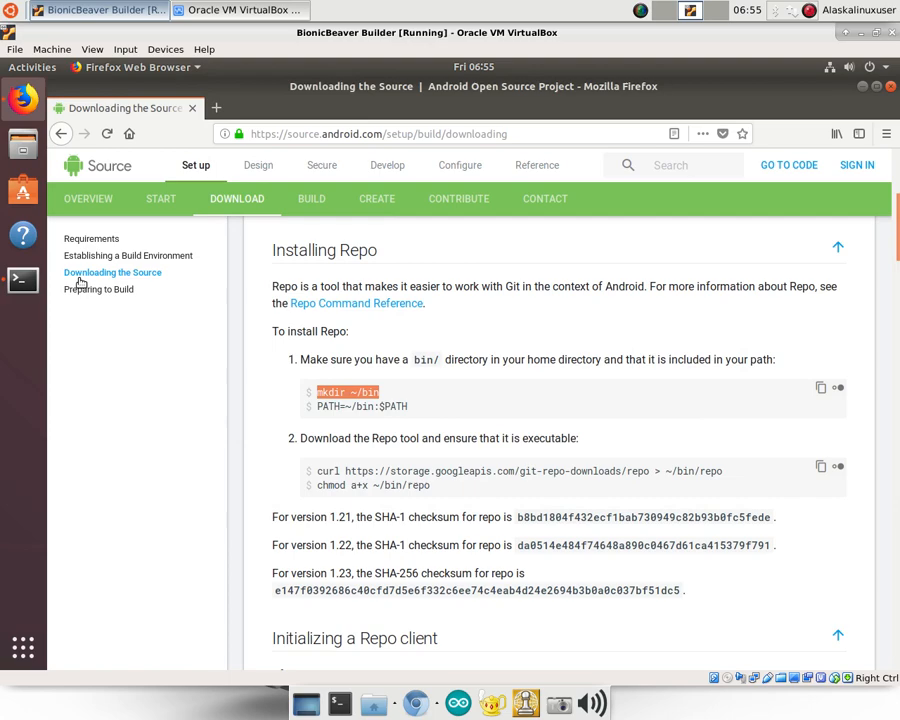
left_click(22, 280)
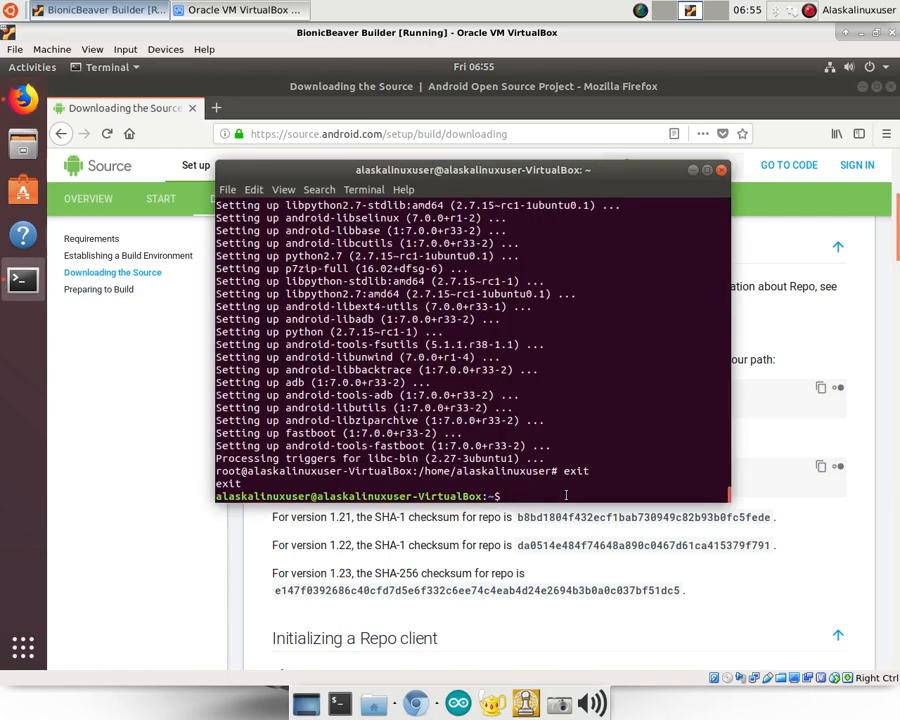
Create ~/bin, prepend it to PATH, and curl the repo tool into ~/bin/repo.
type("mkdir ~/bin")
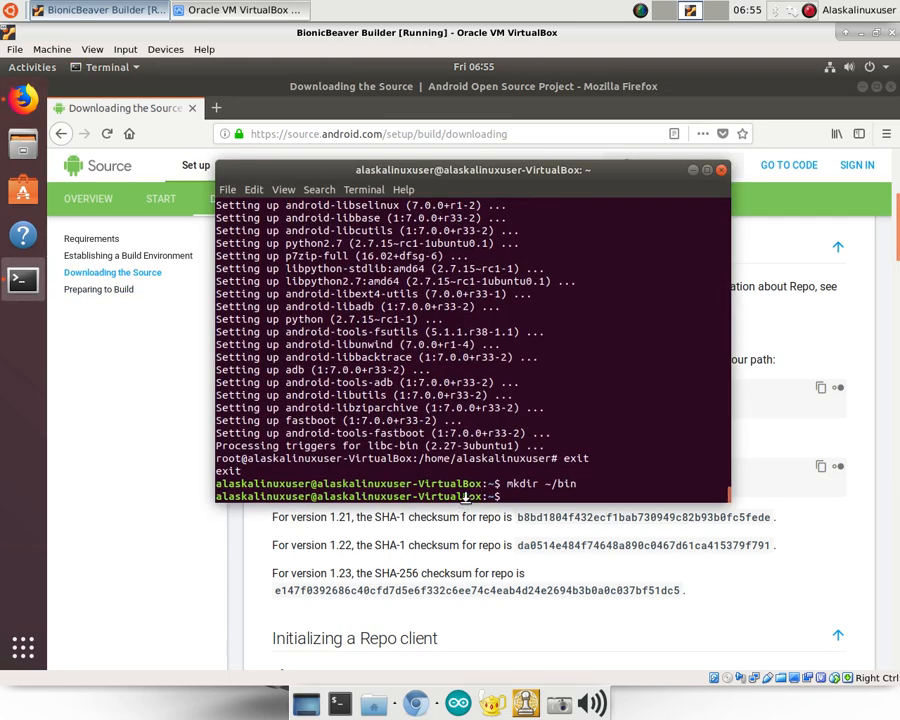
type("ls")
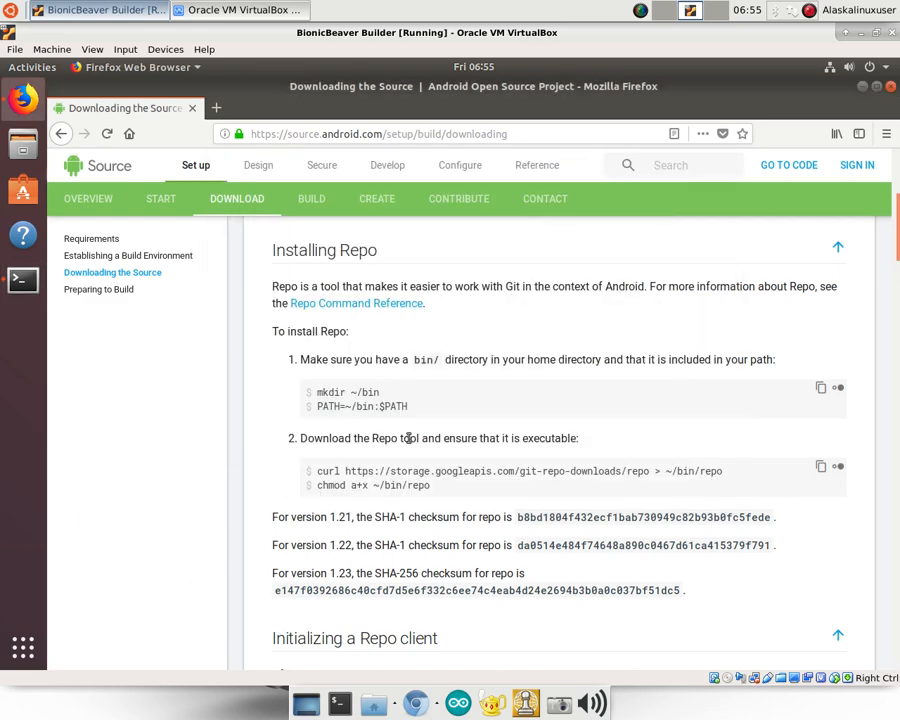
mouse_move(318, 408)
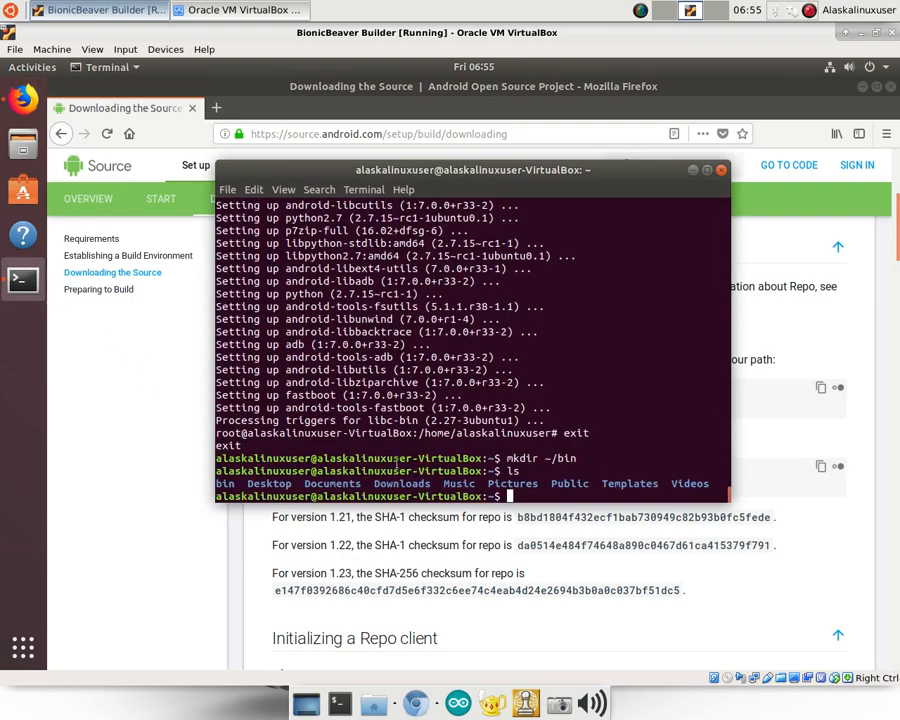
type("PATH=~/bin:$PATH")
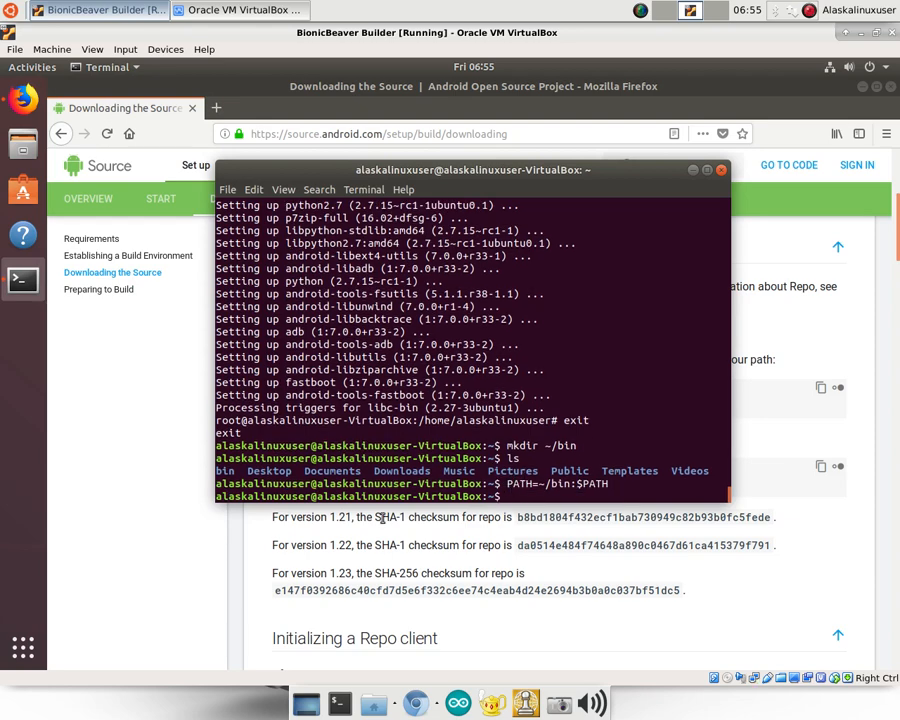
mouse_move(196, 546)
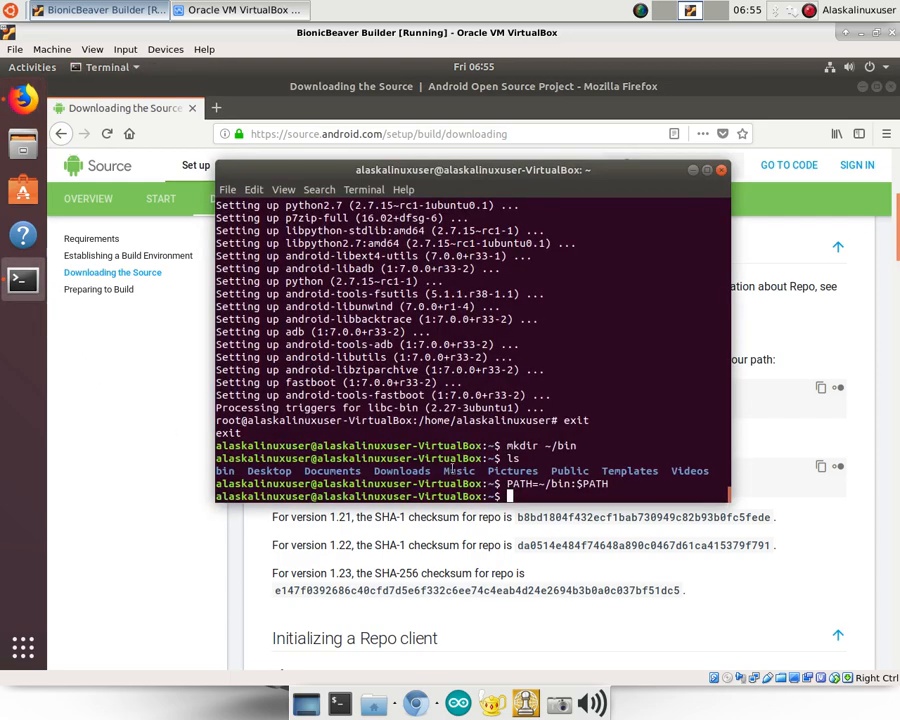
type("curl https://storage.googleapis.com/git-repo-downloads/repo > ~/bin/repo")
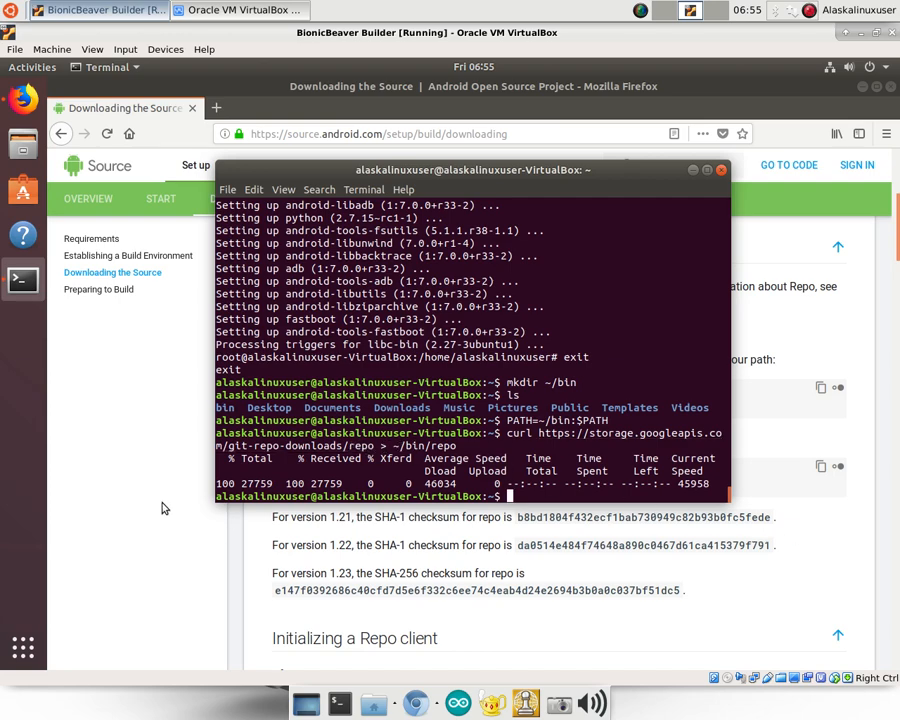
mouse_move(160, 520)
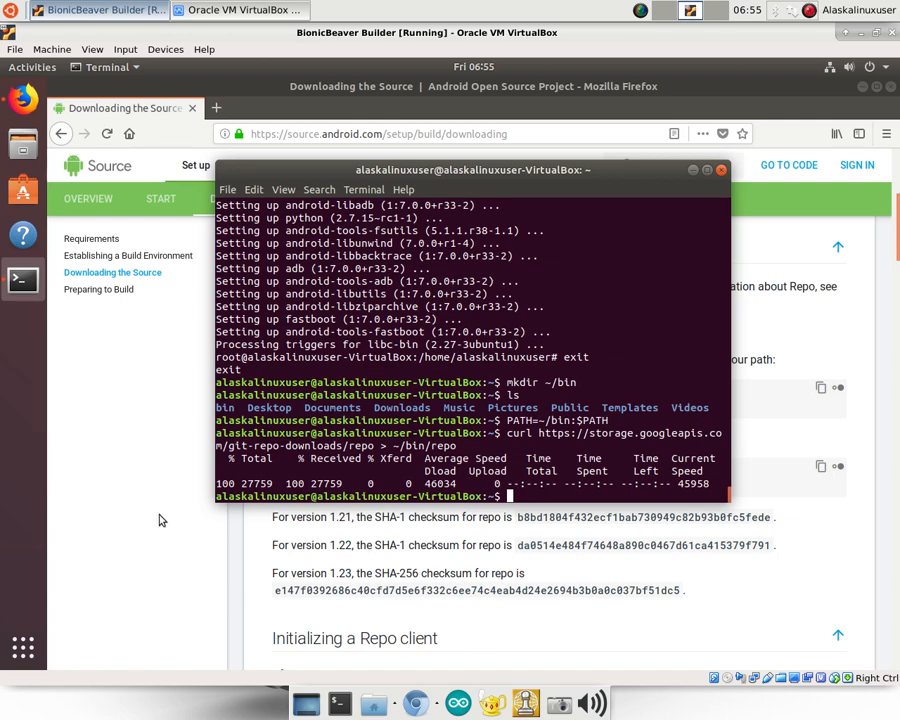
mouse_move(144, 490)
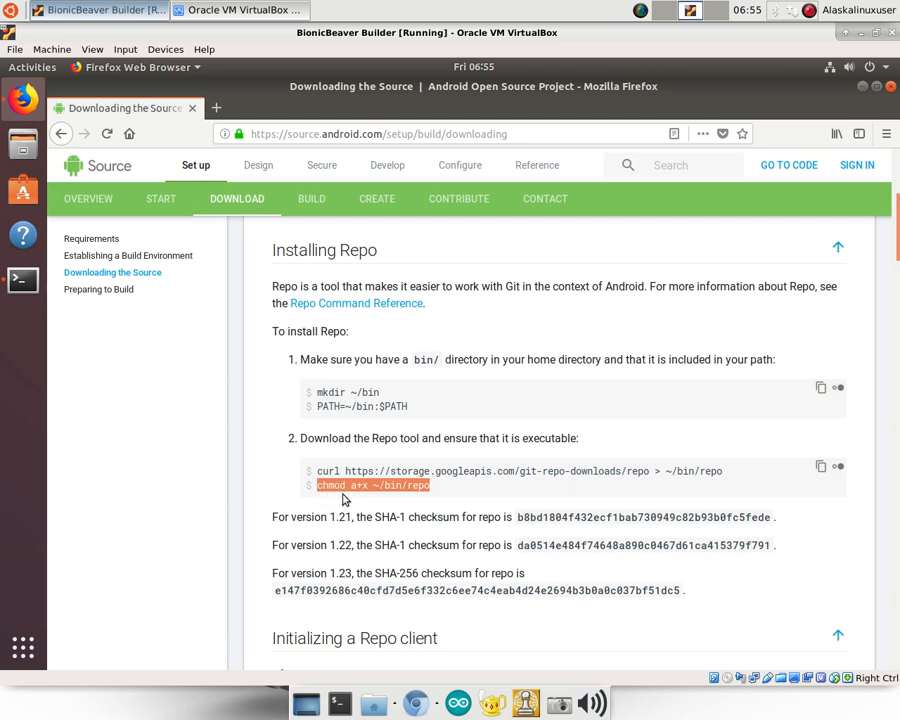
mouse_move(352, 500)
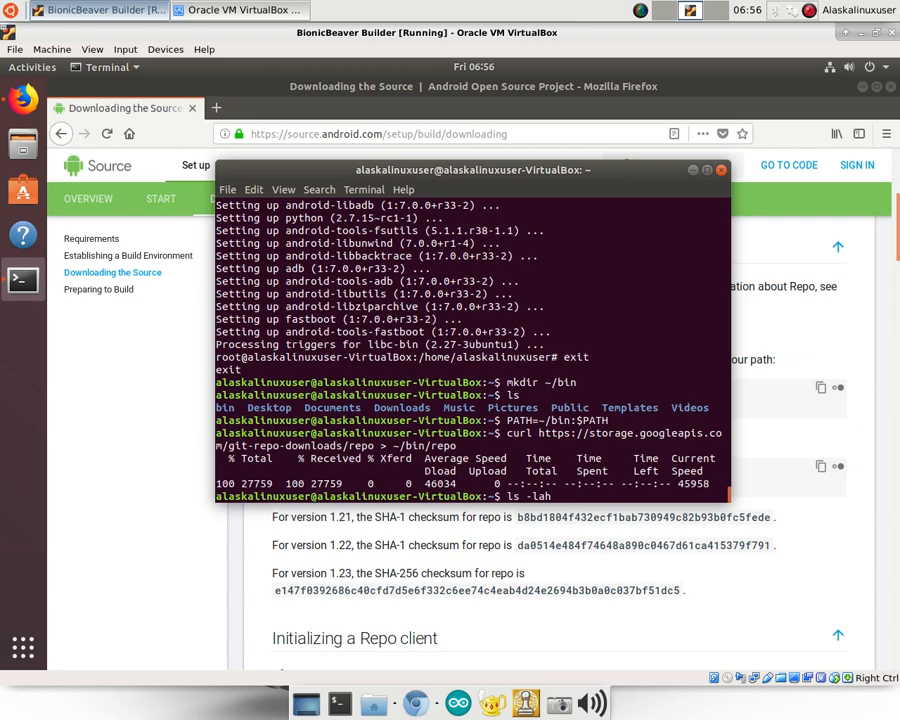
List ./bin with ls -lah showing the 28K repo file, then type chmod a+x ~/bin/repo.
type("./bin/")
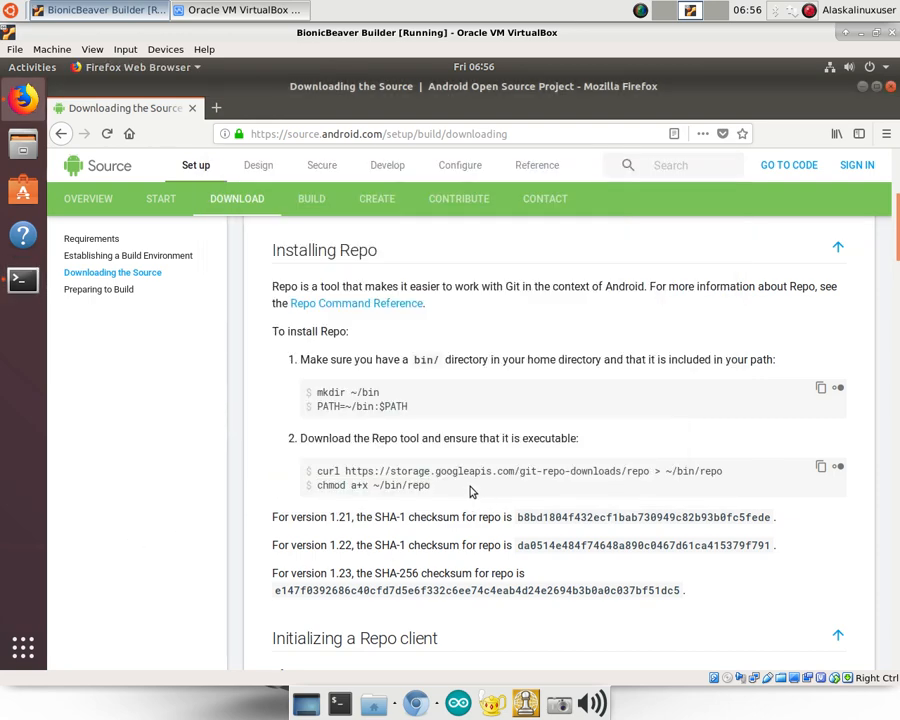
double_click(372, 486)
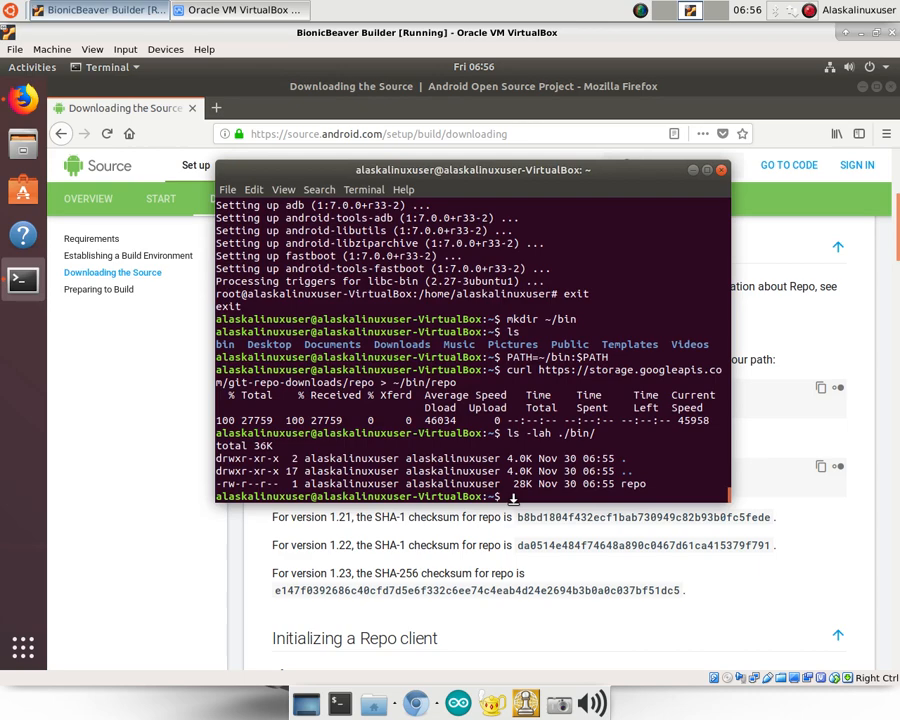
type("chmod a+x ~/bin/repo")
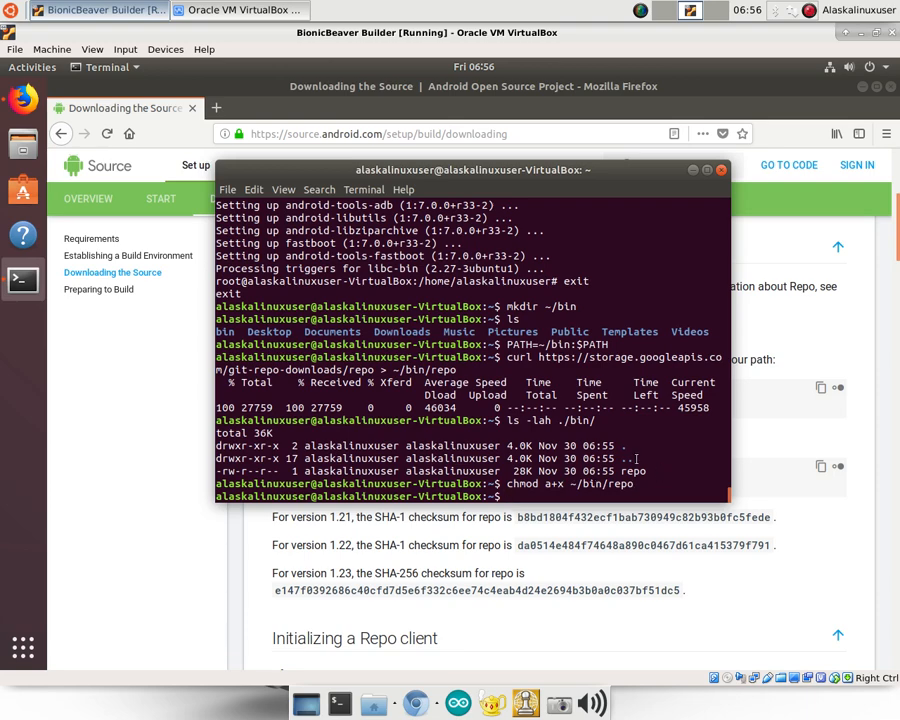
Run chmod a+x ~/bin/repo so the repo tool becomes executable.
key("Return")
type("ls -lah ./bin/")
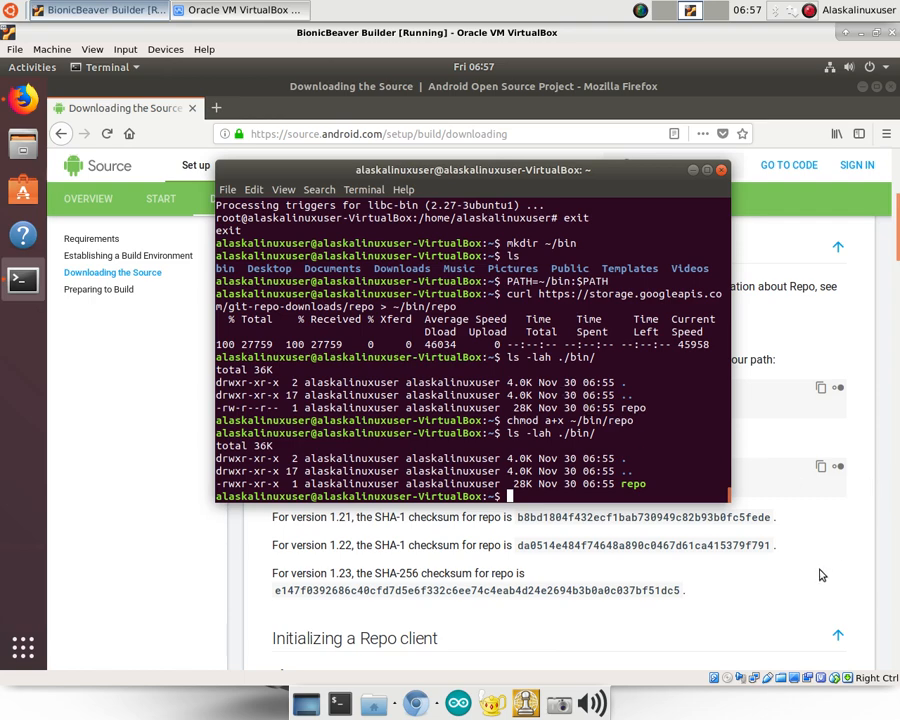
mouse_move(816, 528)
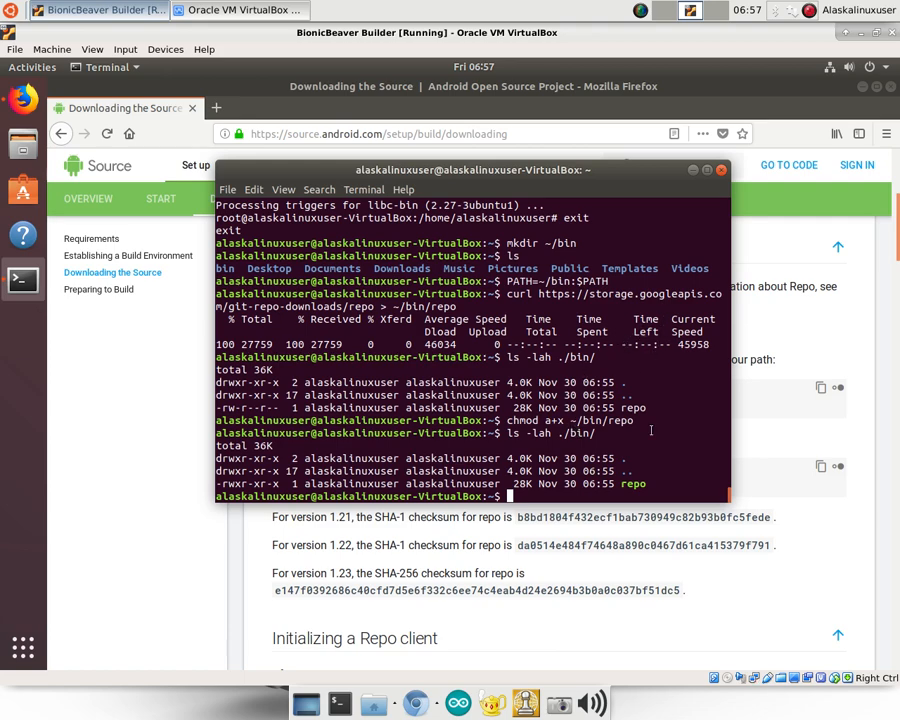
mouse_move(560, 566)
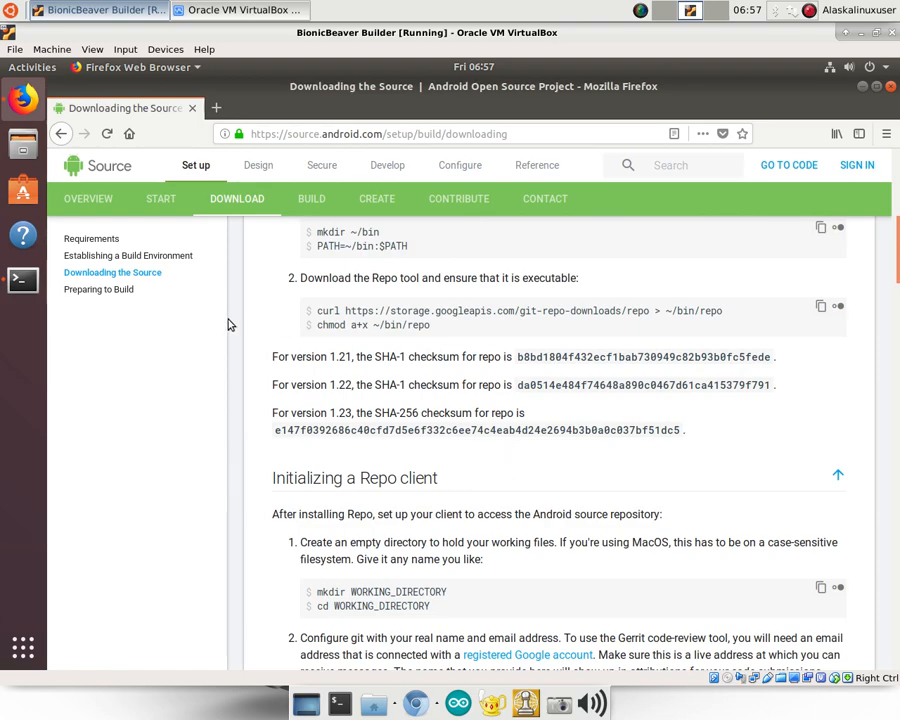
mouse_move(22, 280)
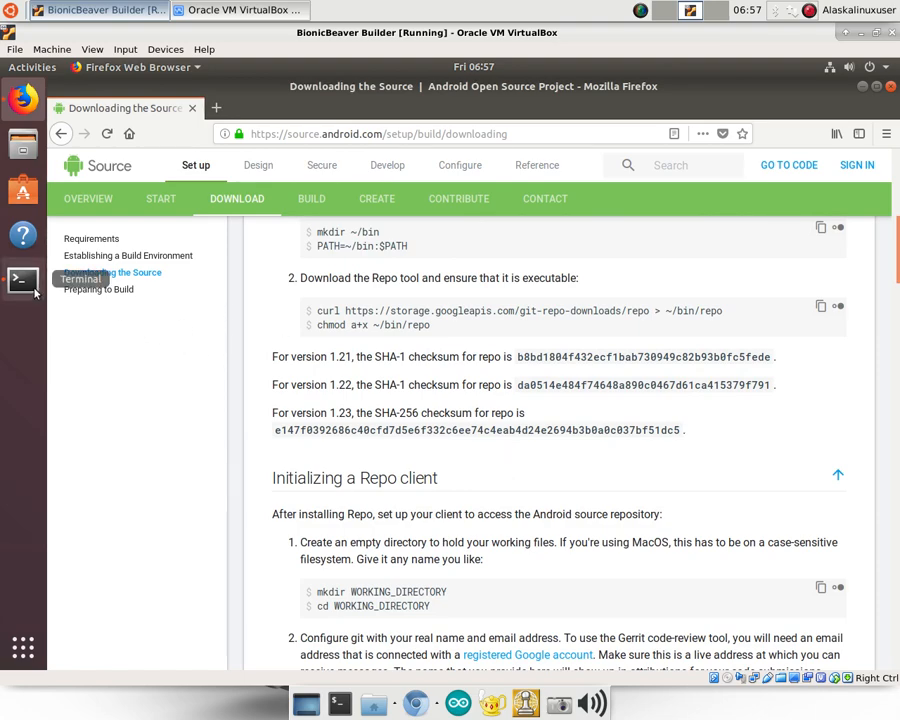
Return to the Terminal after reading the Initializing a Repo client steps.
left_click(22, 280)
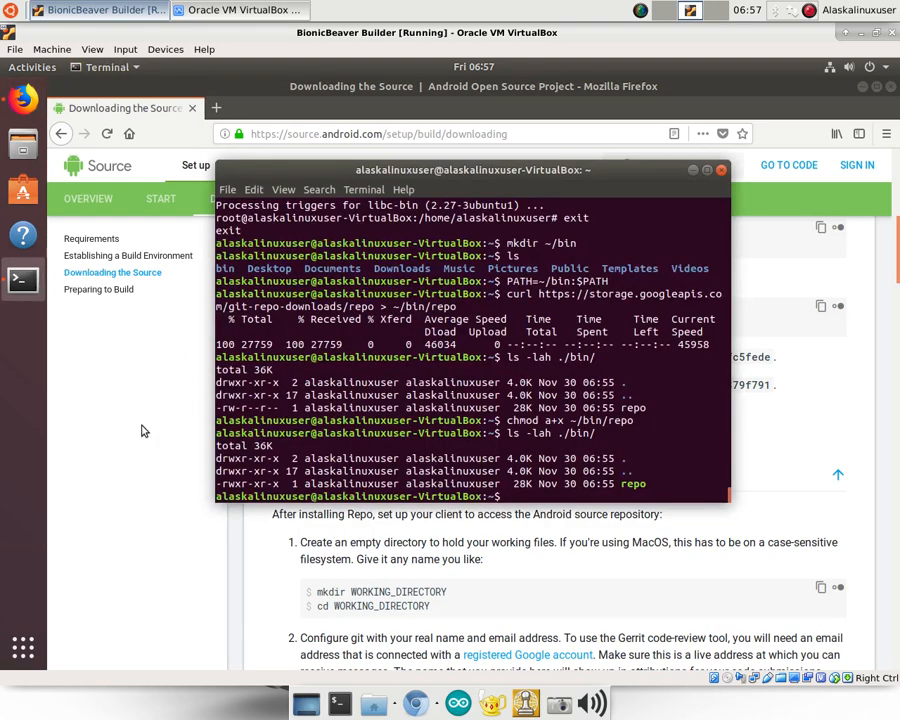